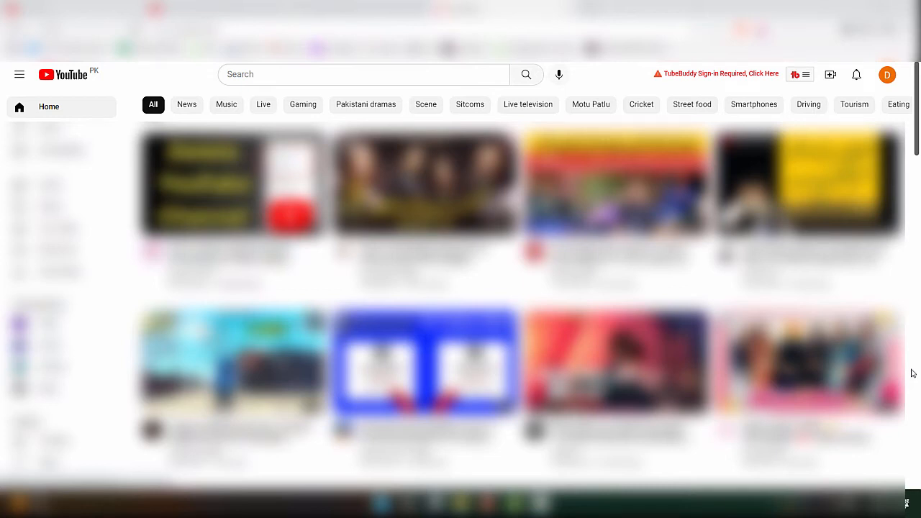
Show the list of switchable channels from the avatar's account menu.
click(886, 74)
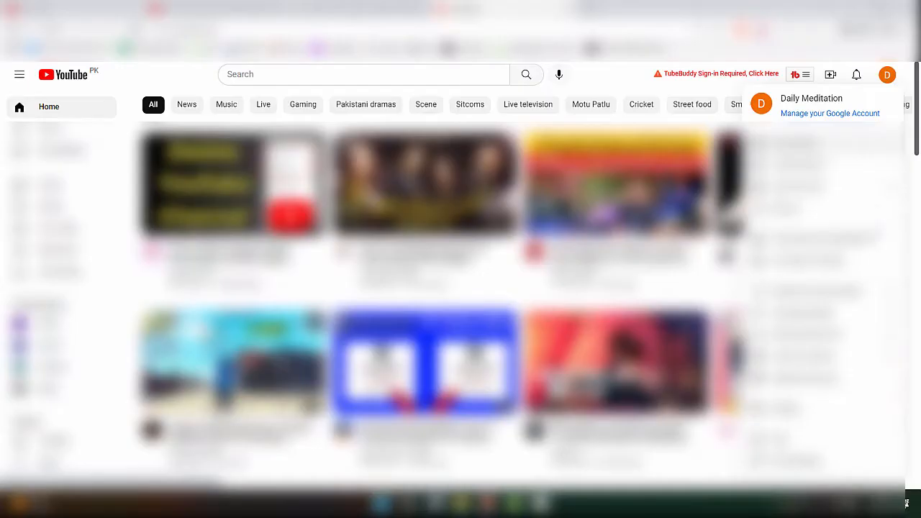
click(812, 105)
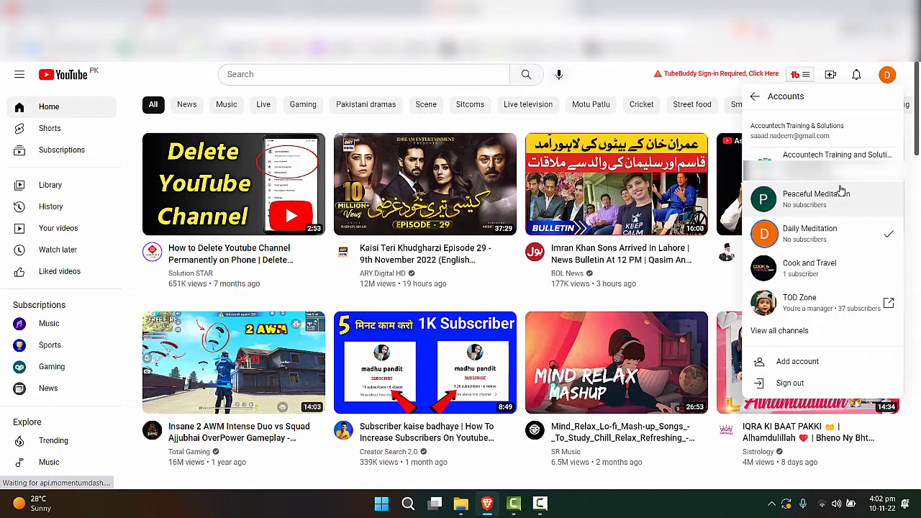
mouse_move(843, 201)
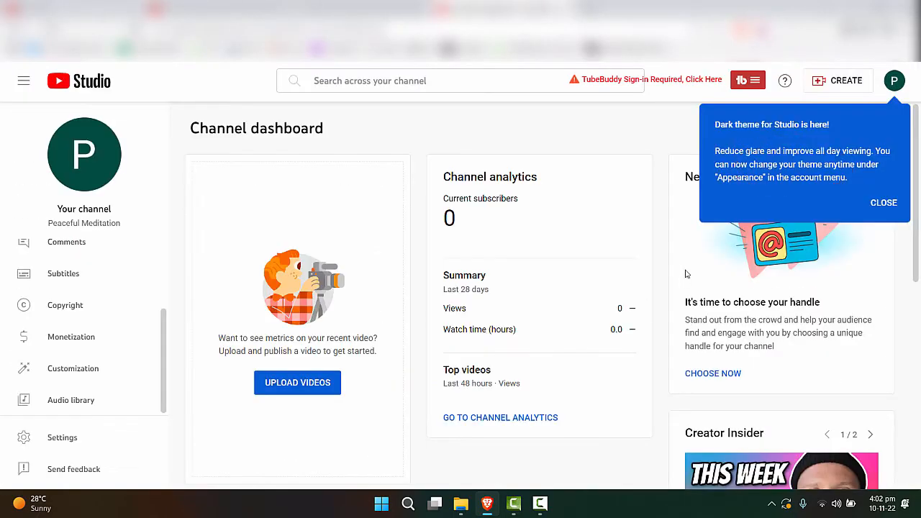
Dismiss the dark theme notice and reach Channel > Advanced settings down to Remove YouTube content.
click(883, 201)
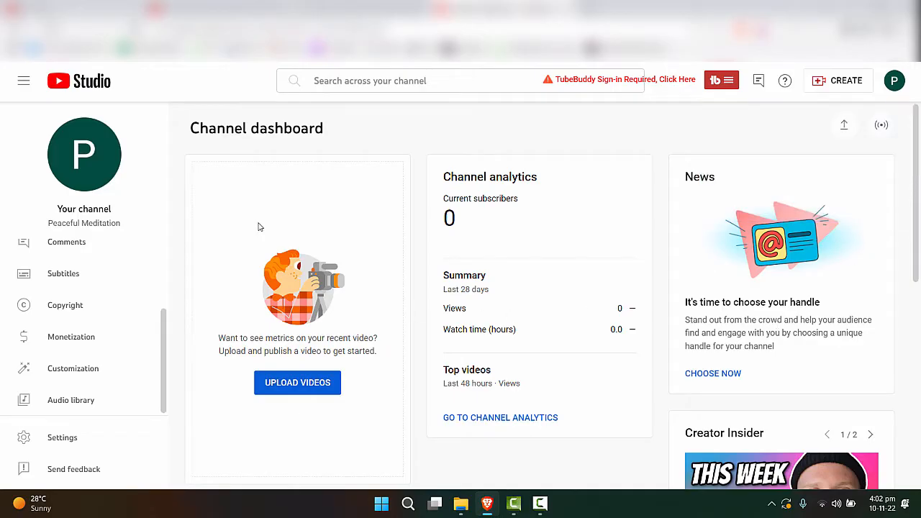
mouse_move(178, 374)
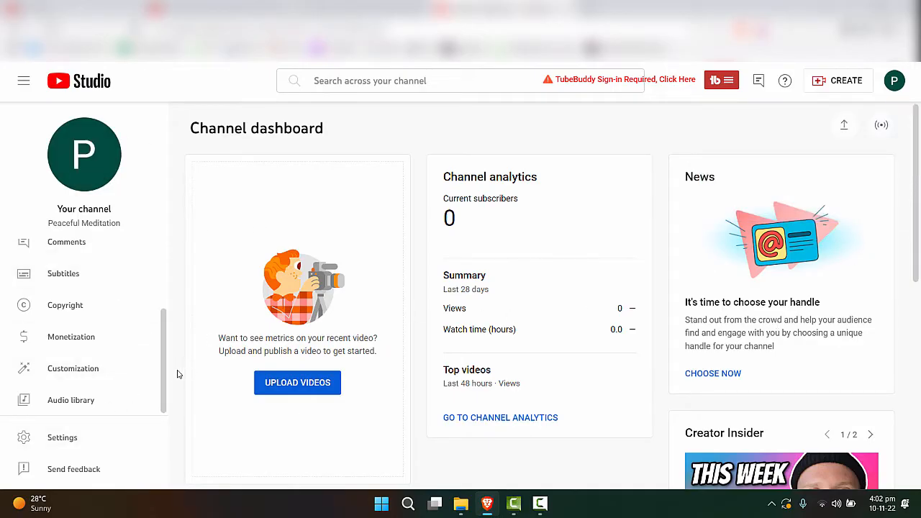
mouse_move(62, 437)
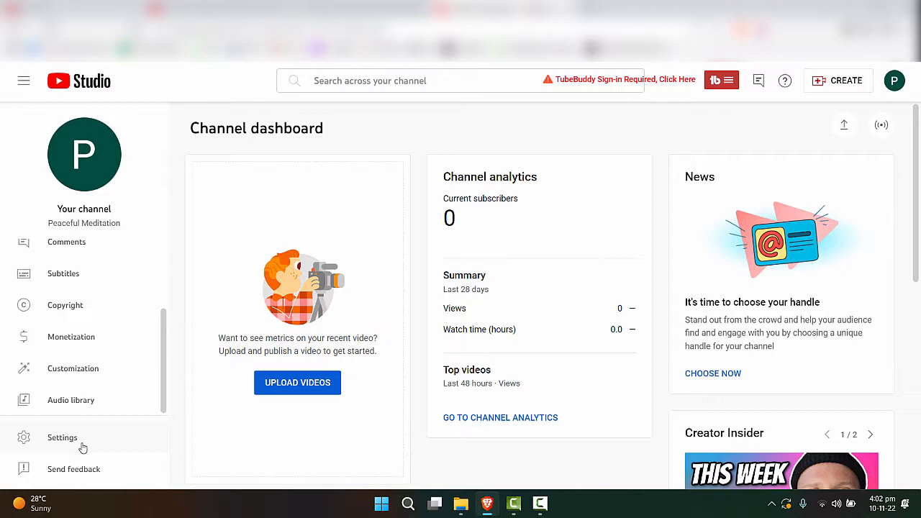
click(62, 438)
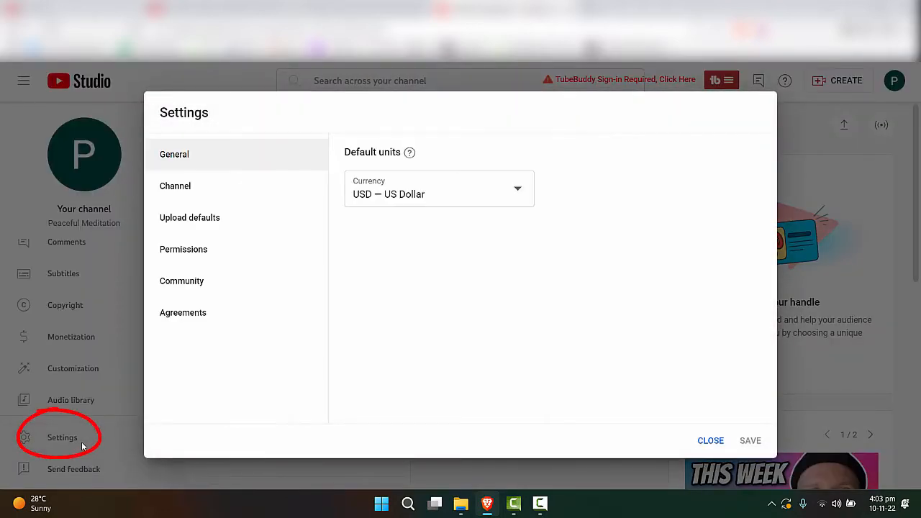
click(176, 186)
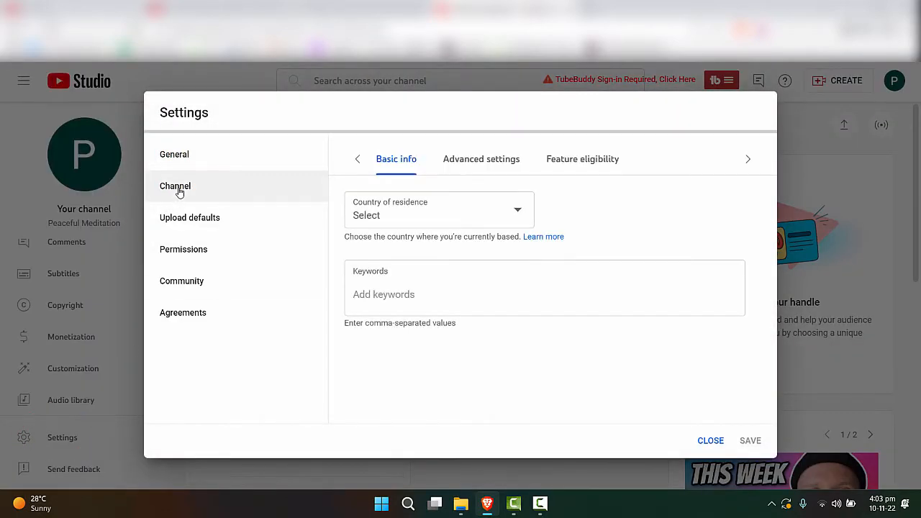
click(454, 158)
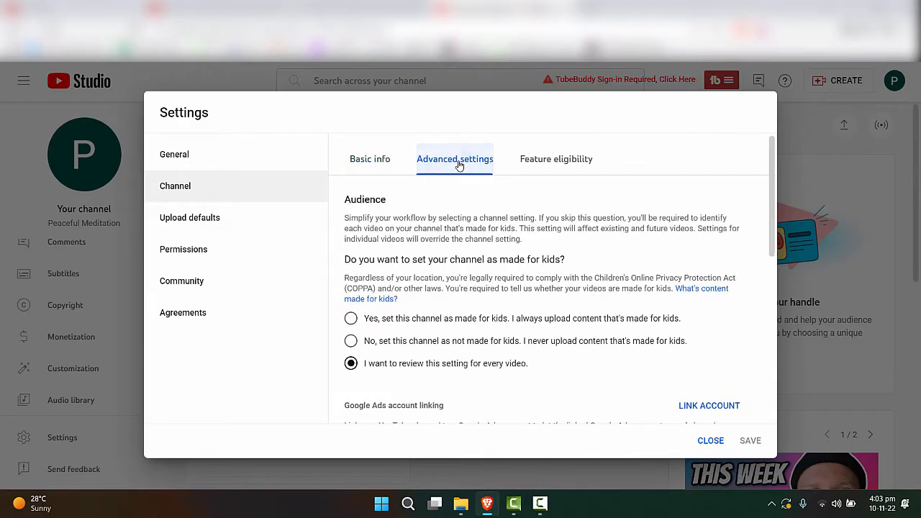
scroll(down, 3)
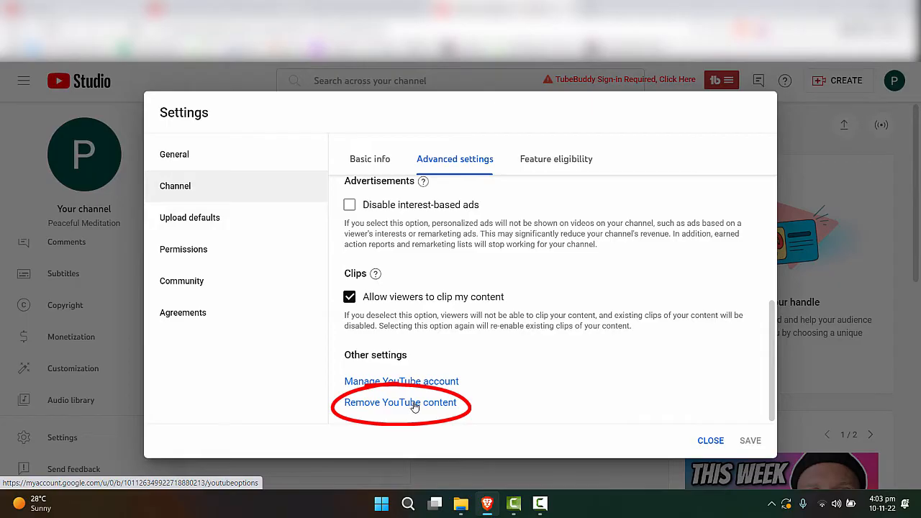
Permanently delete the channel's content, confirming with the name 'Peaceful Meditation', and return to YouTube home.
click(401, 403)
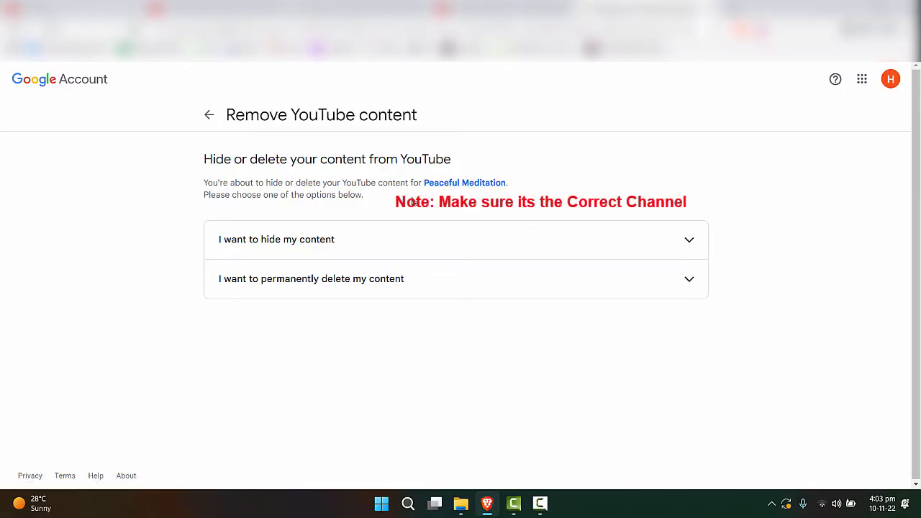
mouse_move(328, 187)
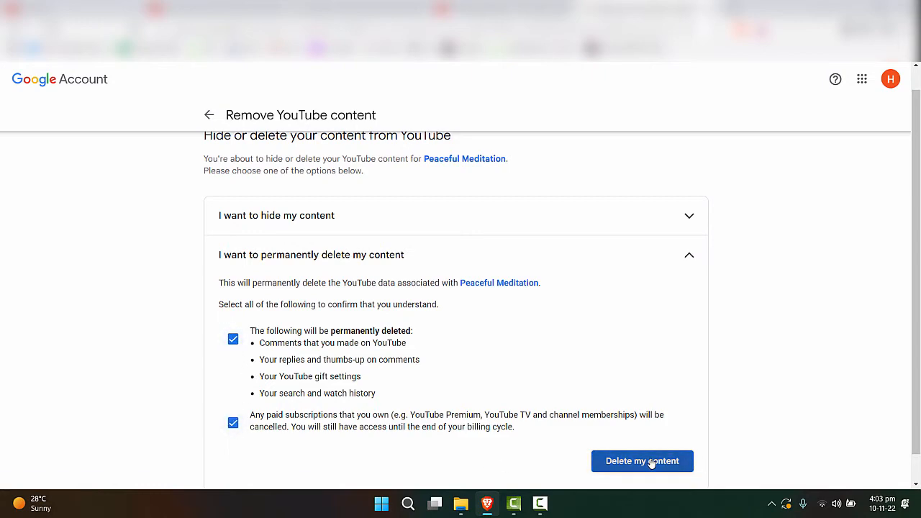
click(642, 460)
text(Peaceful Medi)
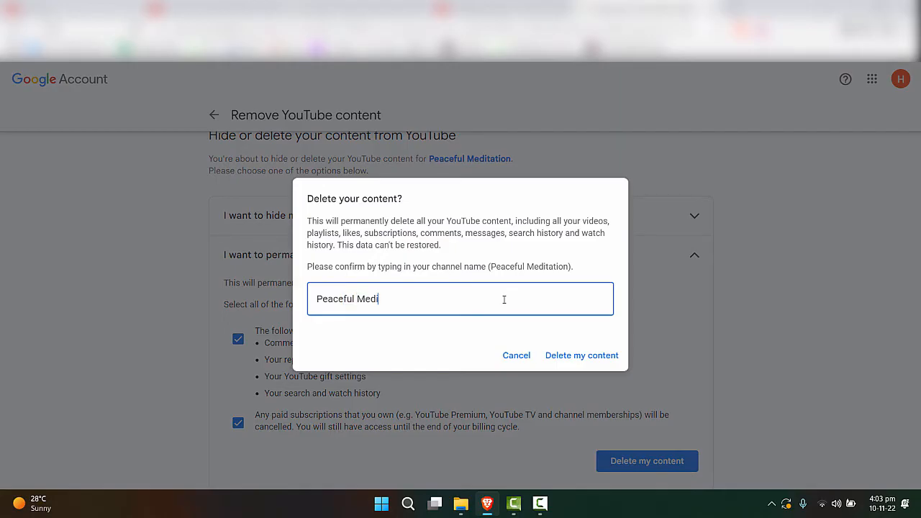
text(tation)
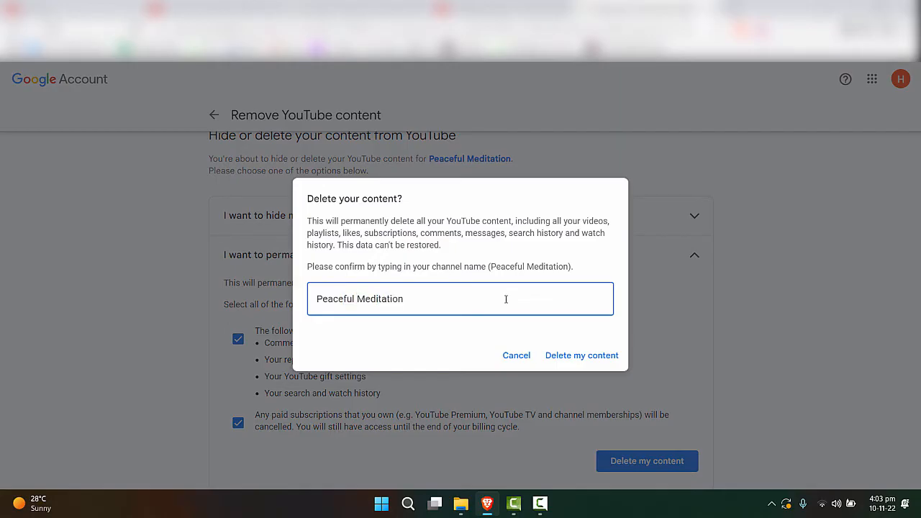
click(581, 354)
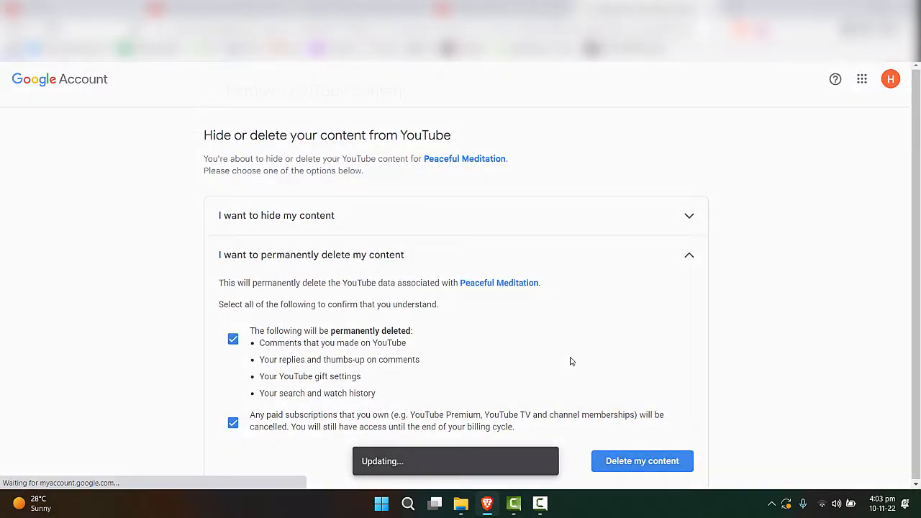
click(642, 460)
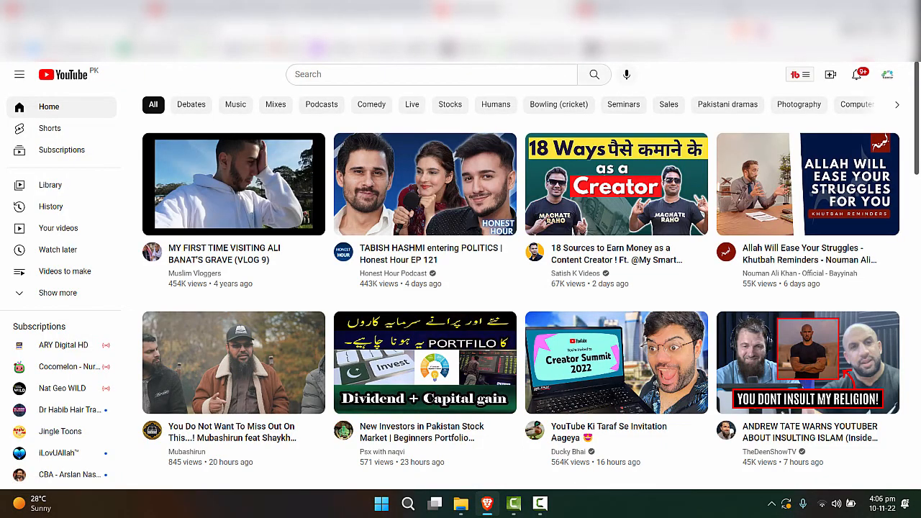
Check the account switcher and view the full list of remaining channels.
click(888, 75)
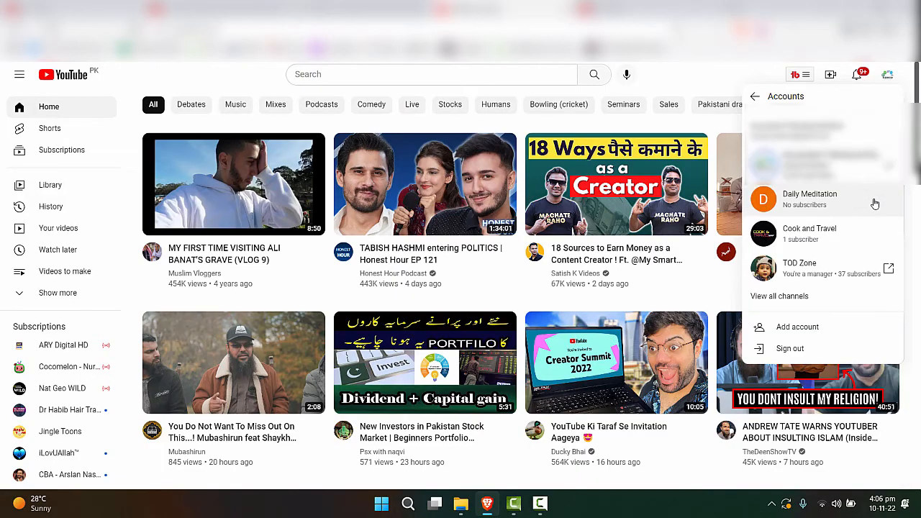
mouse_move(827, 229)
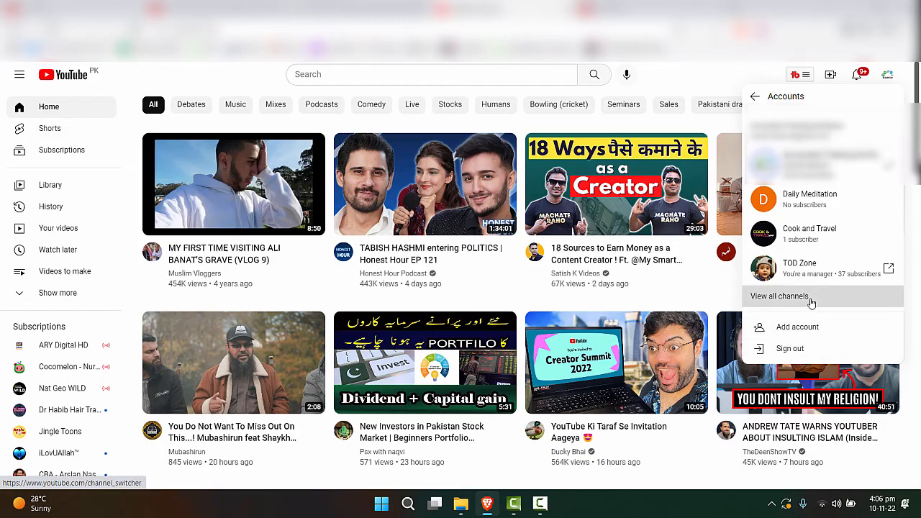
click(778, 297)
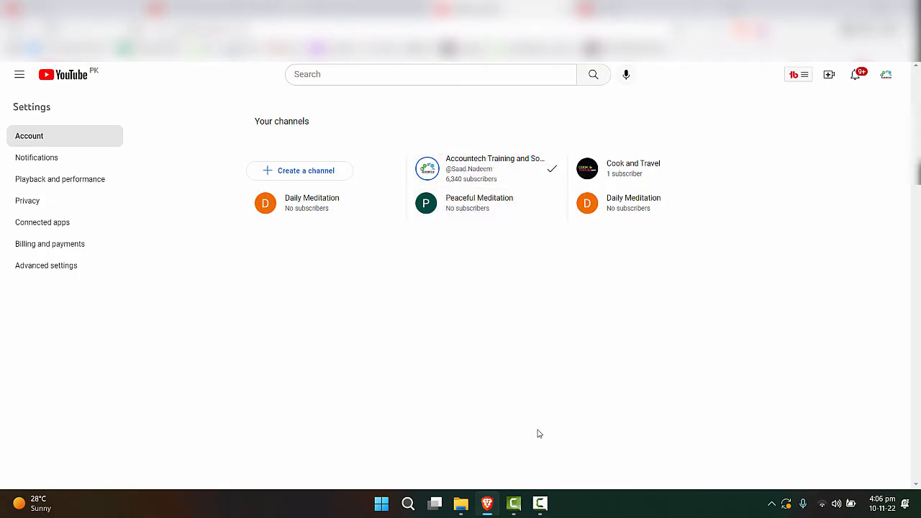
Recheck the switchable accounts from the avatar menu and show the advanced account settings.
click(887, 75)
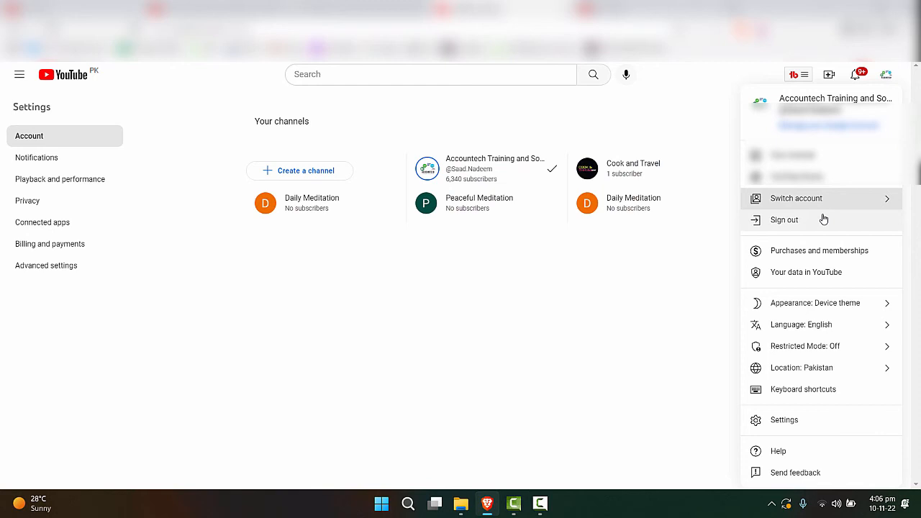
click(886, 75)
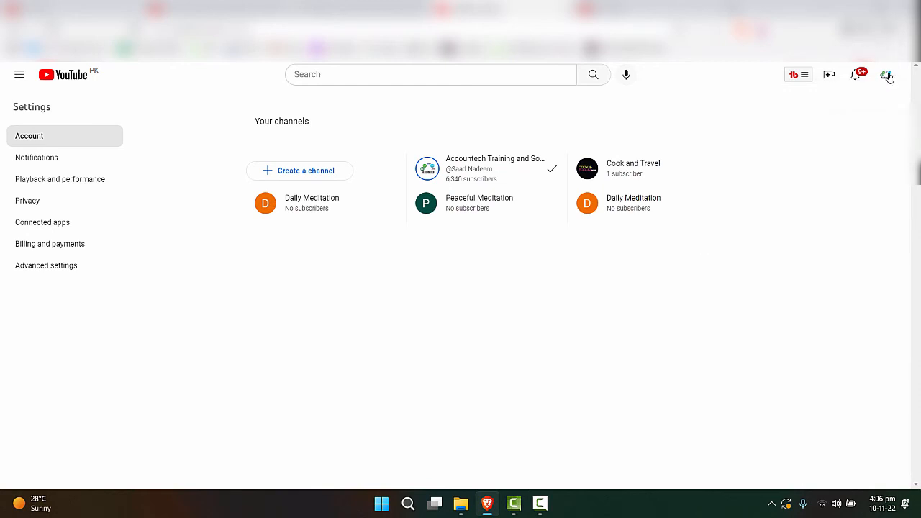
click(887, 75)
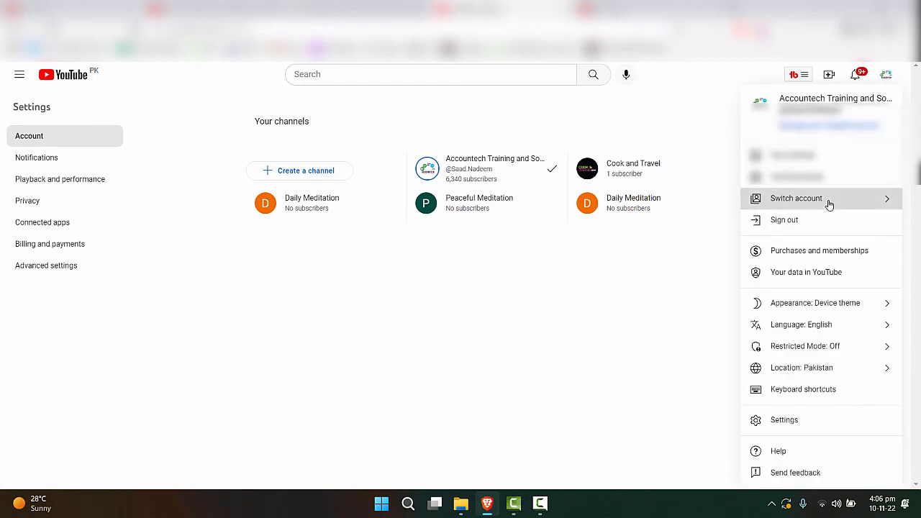
click(794, 199)
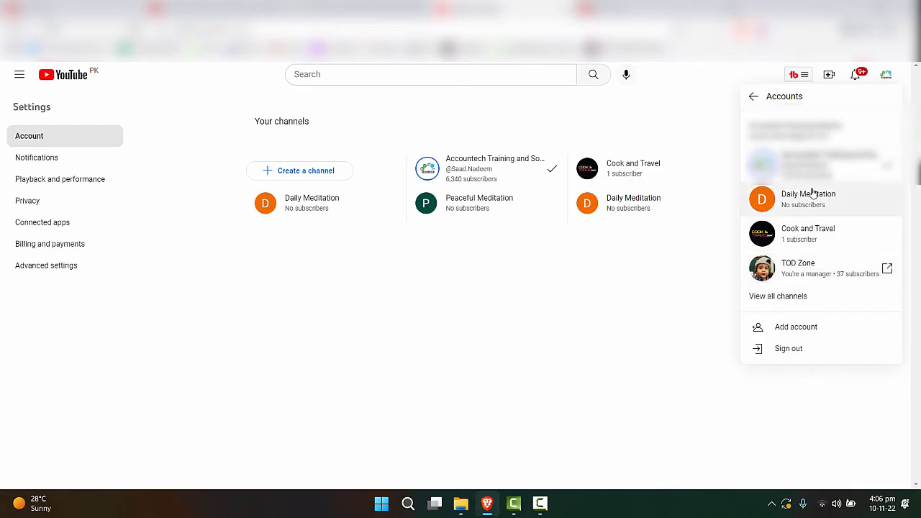
mouse_move(809, 210)
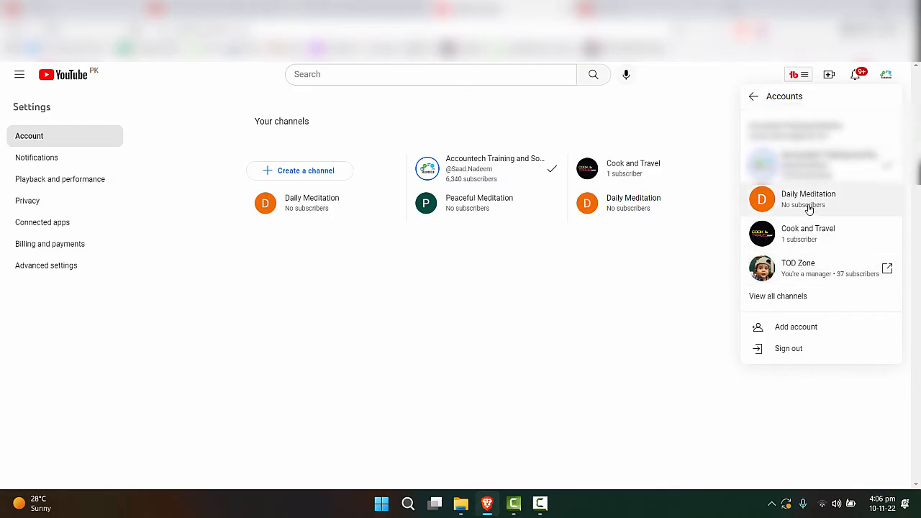
mouse_move(778, 218)
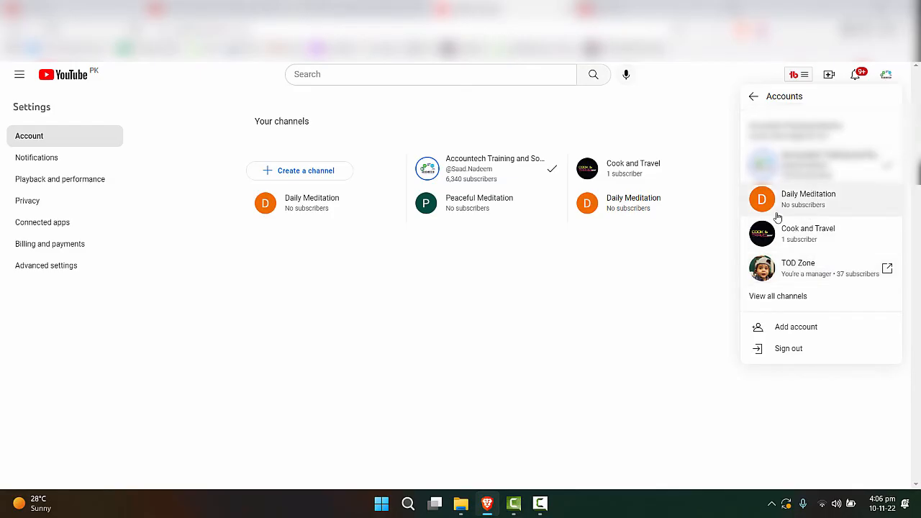
click(46, 264)
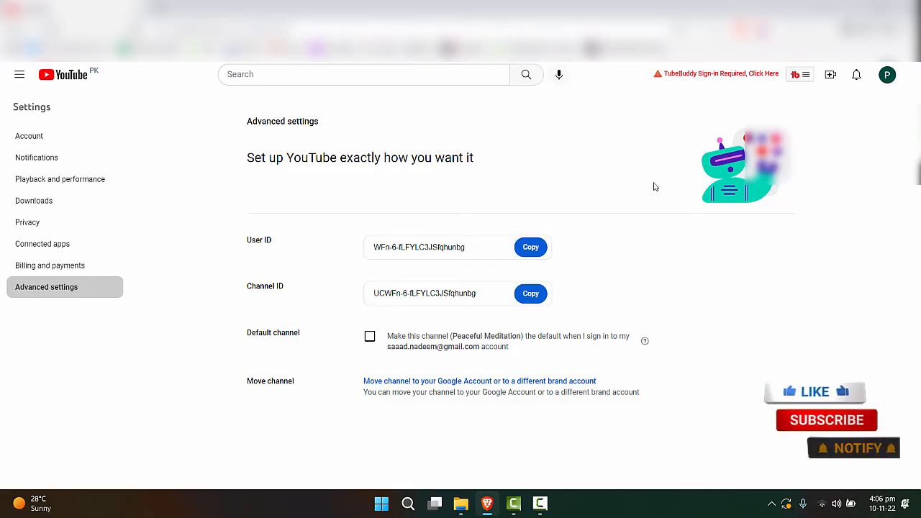